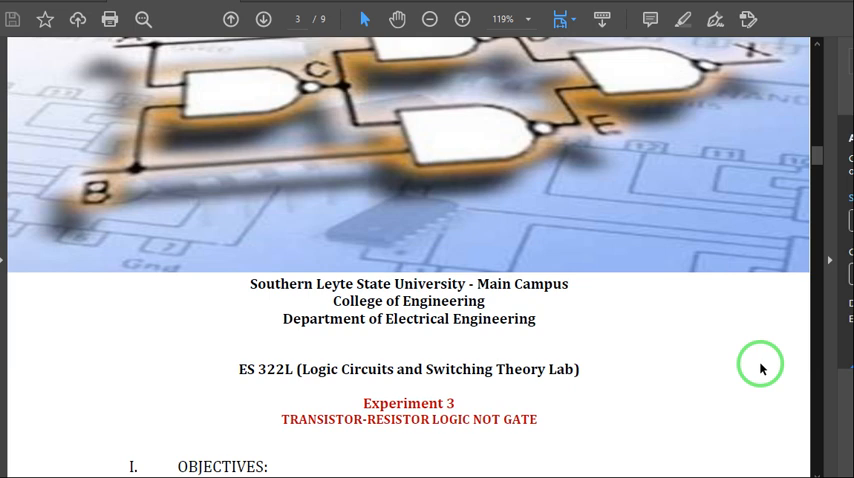
pyautogui.moveTo(698, 334)
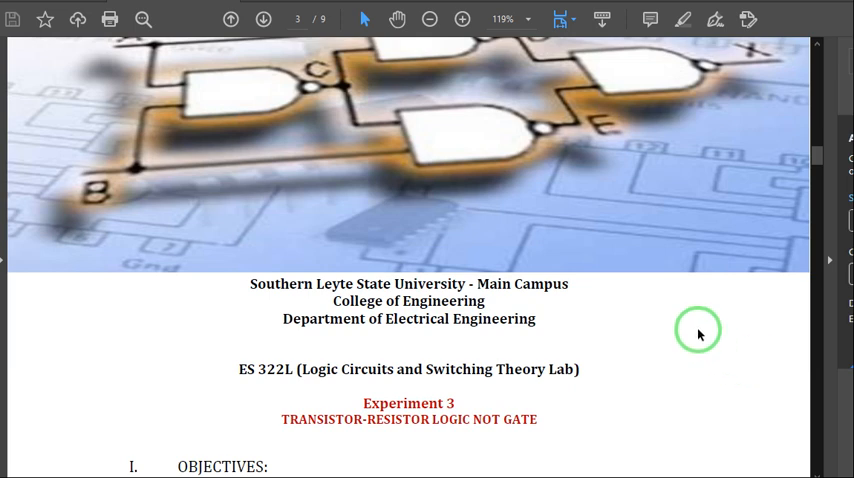
# Scroll the lab handout from the Experiment 3 title page down to the objectives
pyautogui.scroll(-3)
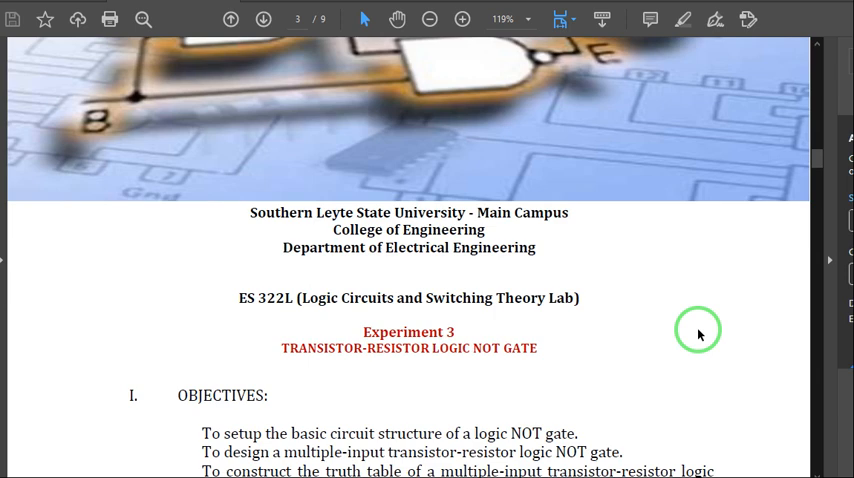
pyautogui.moveTo(696, 332)
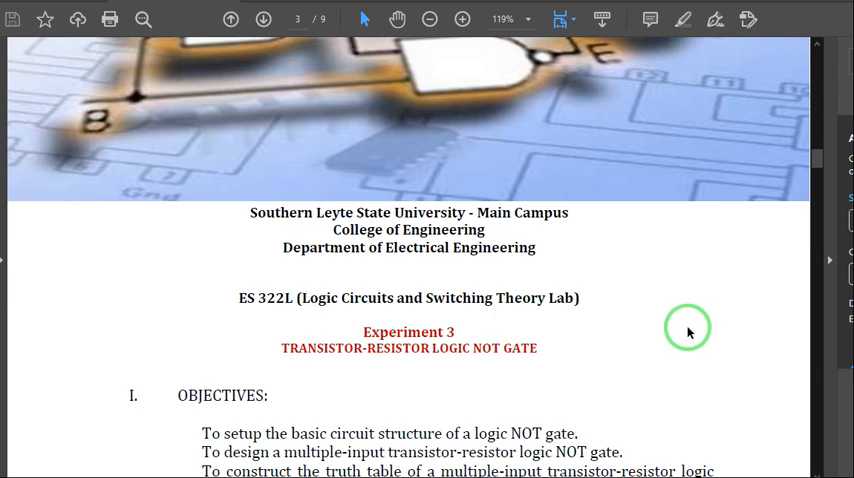
pyautogui.moveTo(680, 330)
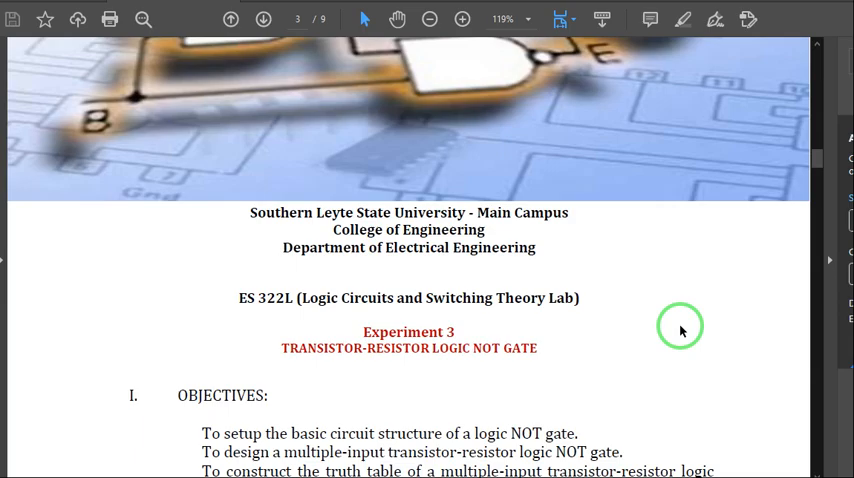
pyautogui.moveTo(668, 320)
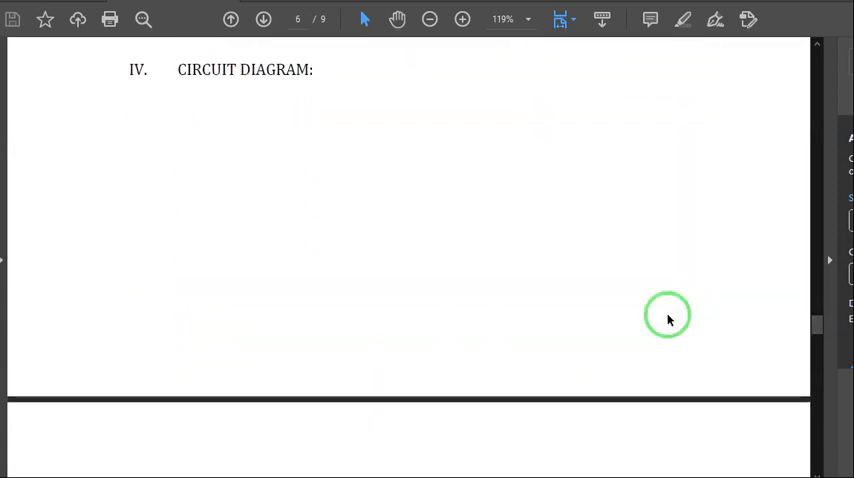
# Zoom the handout out so Figure 3-1 fits, then scroll on to section V, Procedure
pyautogui.scroll(-3)
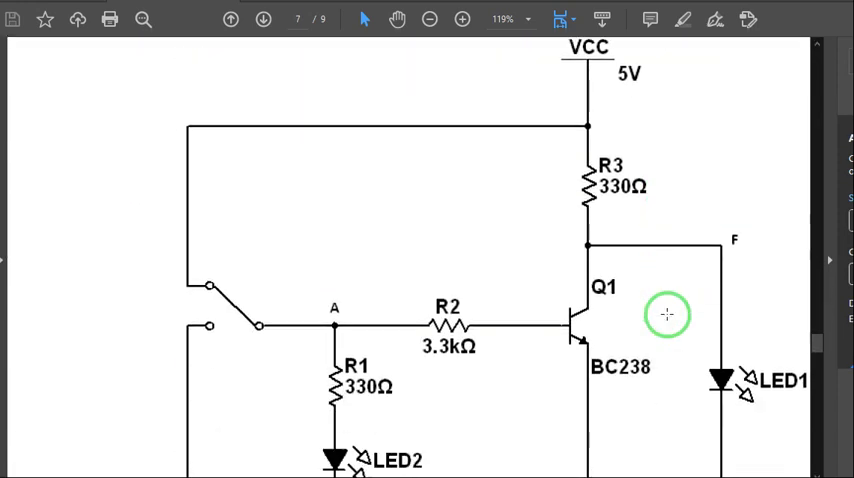
pyautogui.scroll(-3)
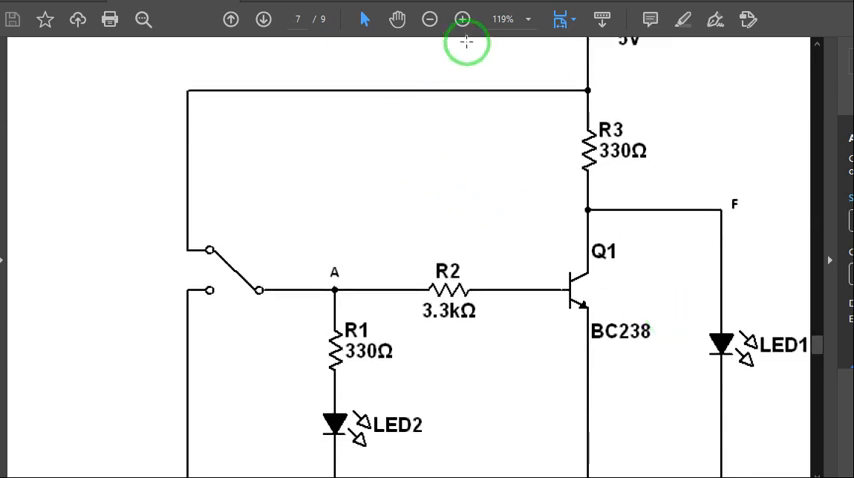
pyautogui.click(428, 18)
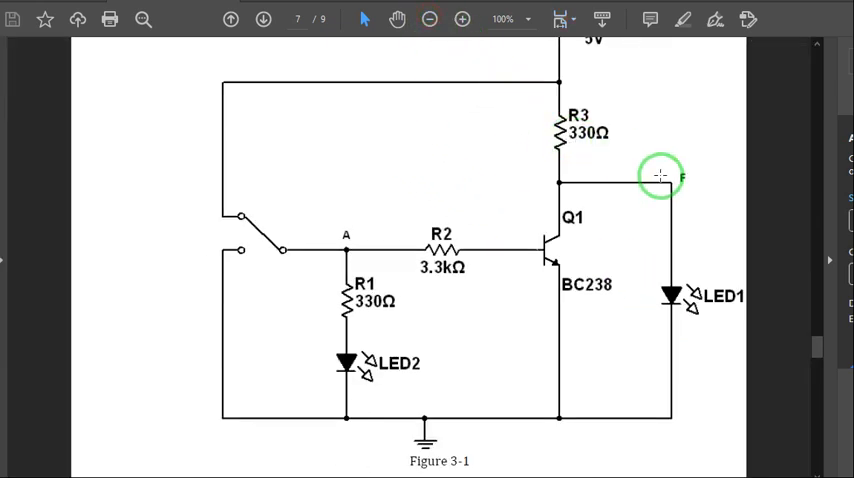
pyautogui.scroll(-3)
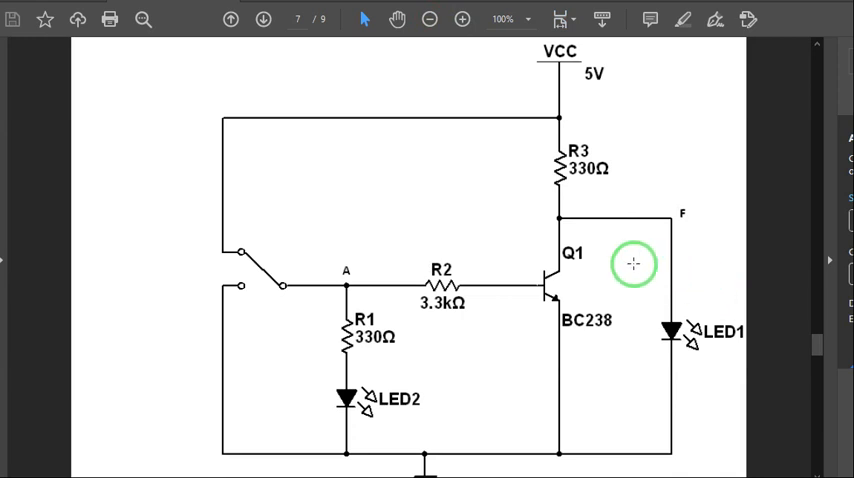
pyautogui.moveTo(570, 186)
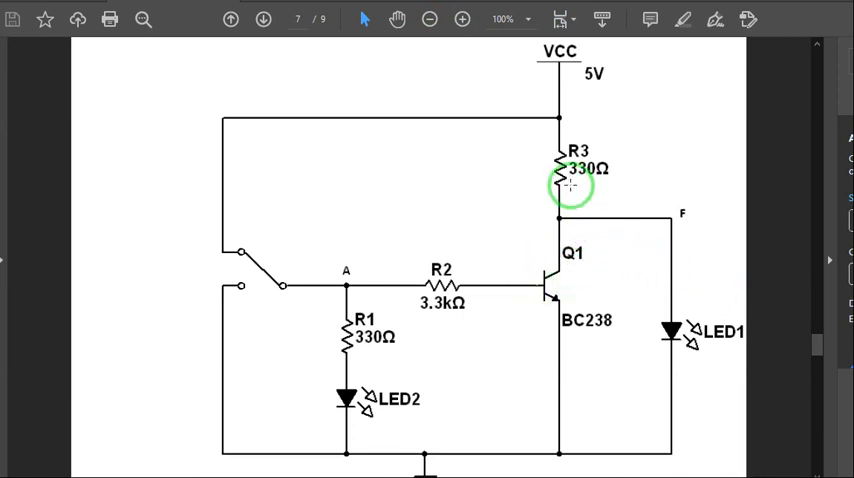
pyautogui.moveTo(516, 348)
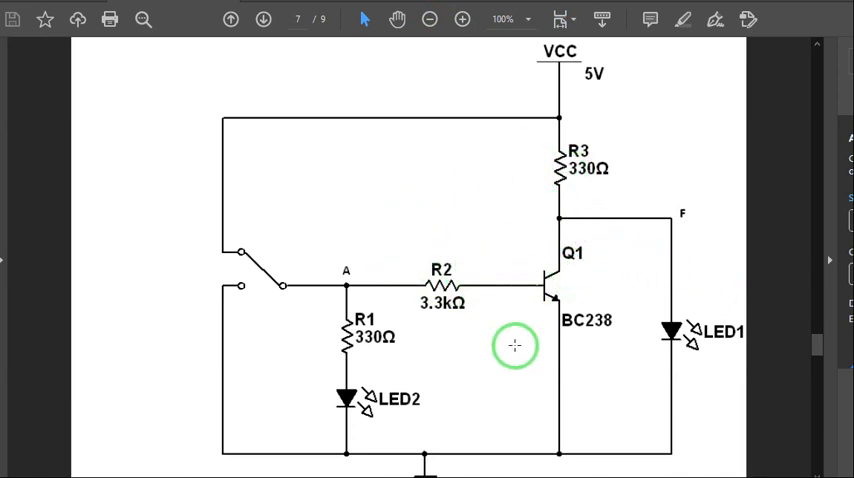
pyautogui.moveTo(468, 408)
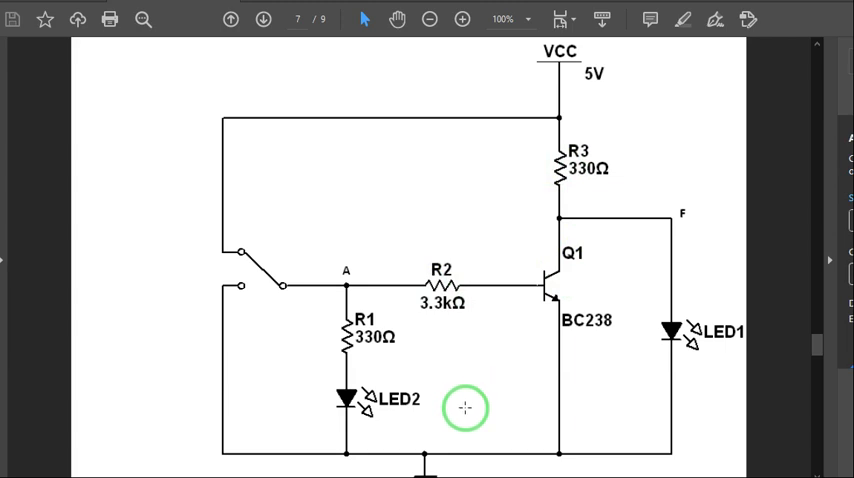
pyautogui.moveTo(318, 336)
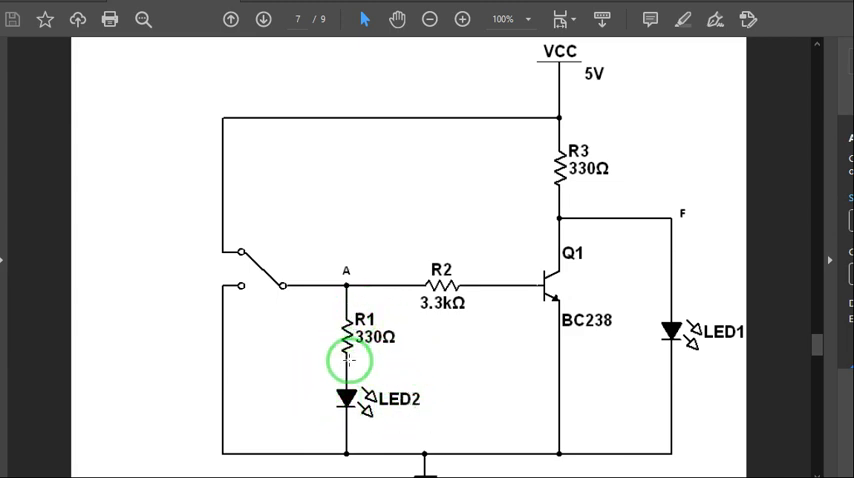
pyautogui.moveTo(390, 388)
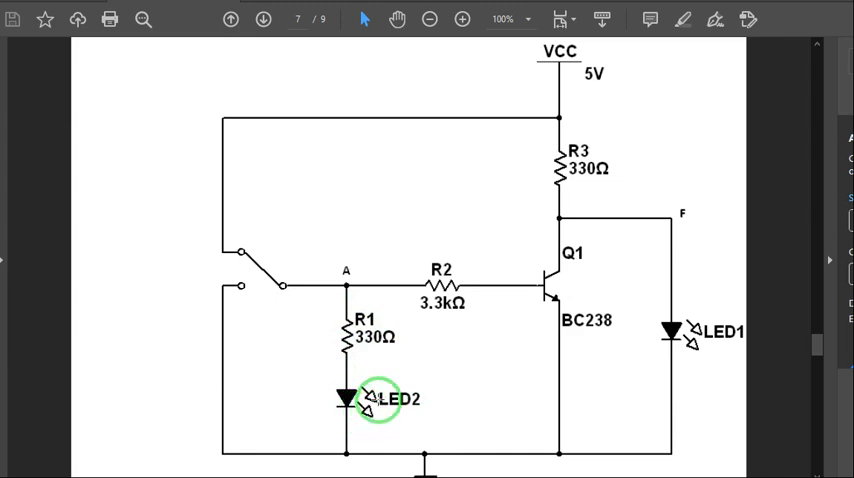
pyautogui.moveTo(668, 388)
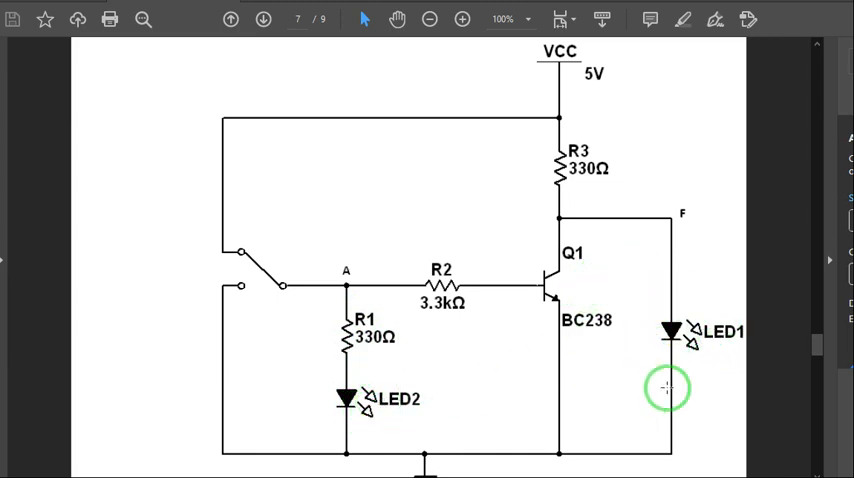
pyautogui.moveTo(704, 344)
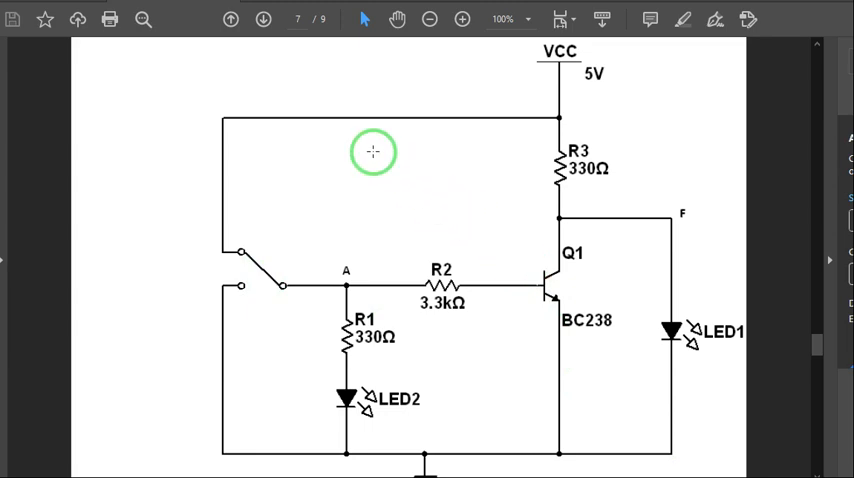
pyautogui.moveTo(538, 272)
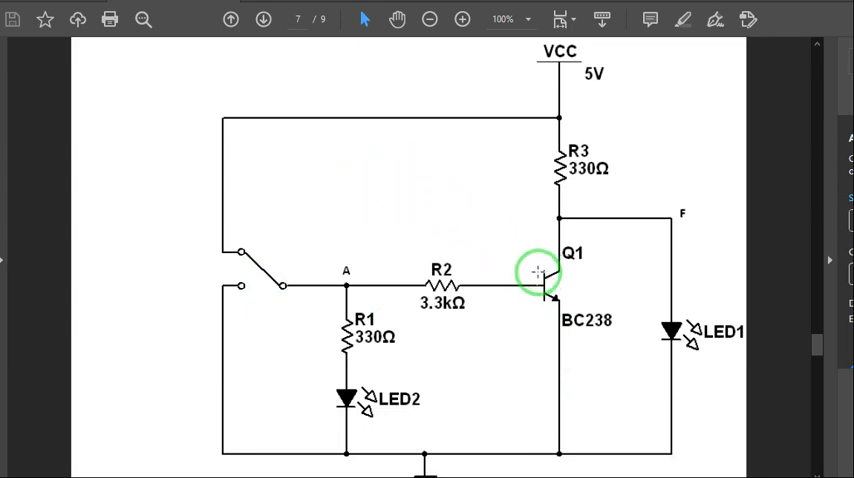
pyautogui.moveTo(510, 278)
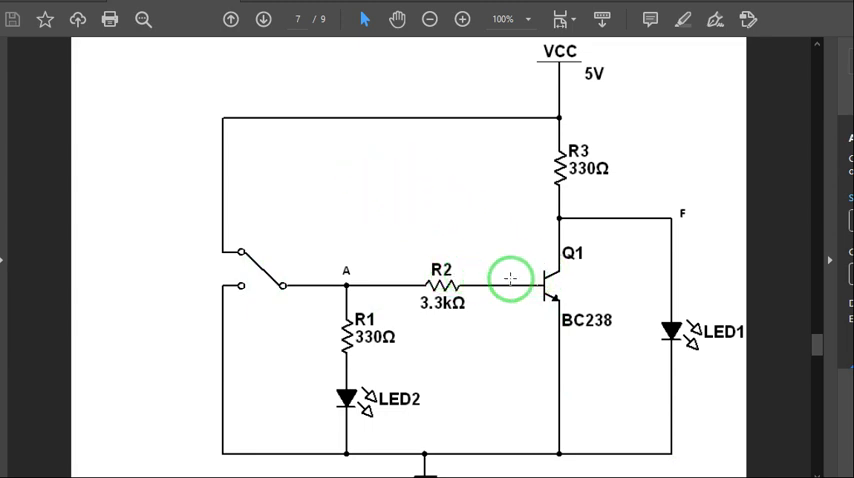
pyautogui.scroll(-3)
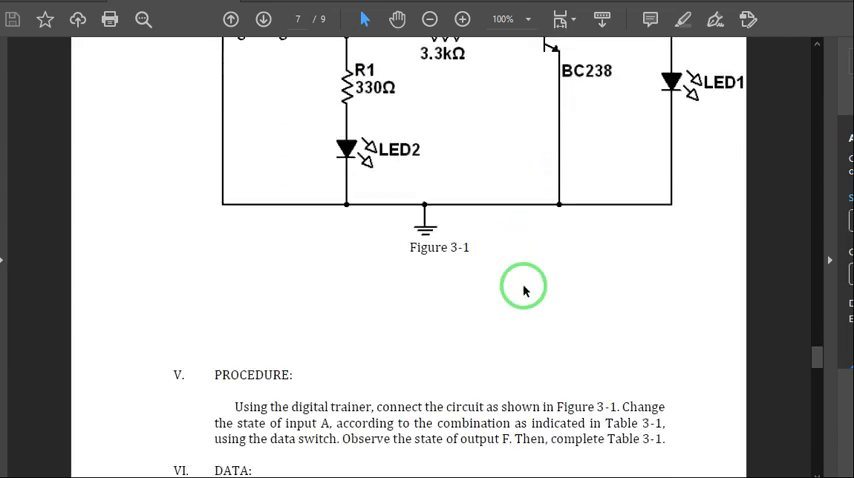
# Scroll around Figure 3-1 to study the transistor NOT-gate circuit down to Table 3-1
pyautogui.scroll(-3)
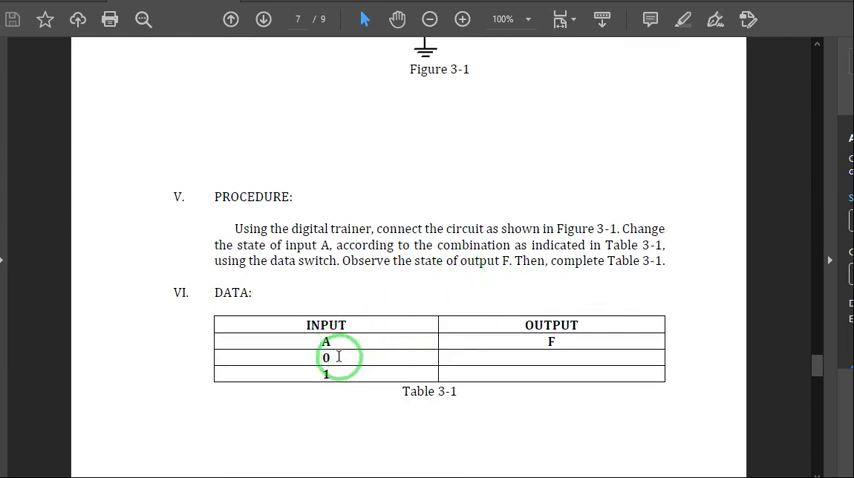
pyautogui.scroll(3)
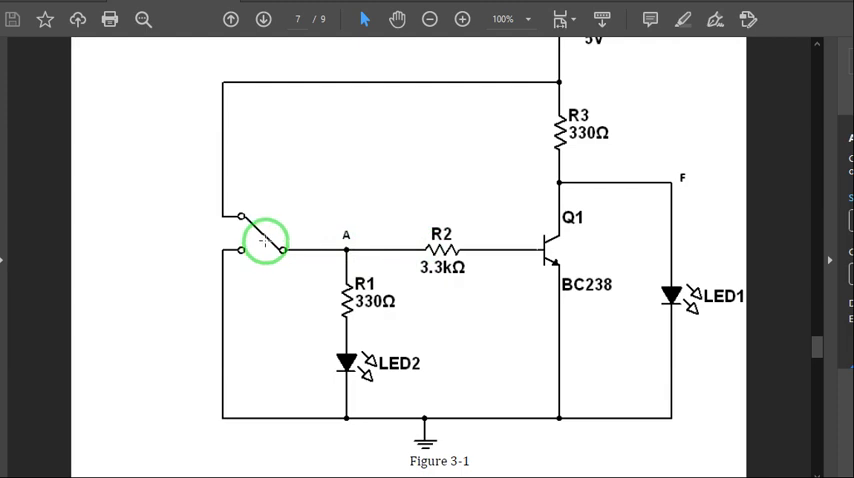
pyautogui.moveTo(420, 164)
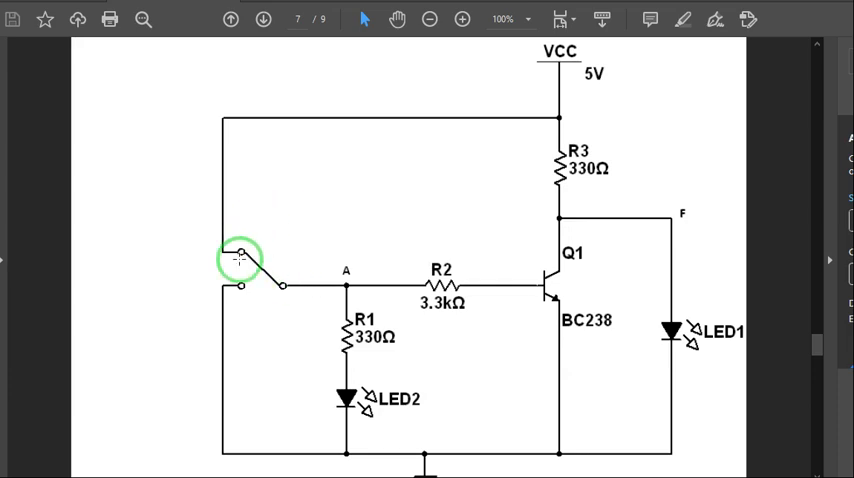
pyautogui.scroll(-3)
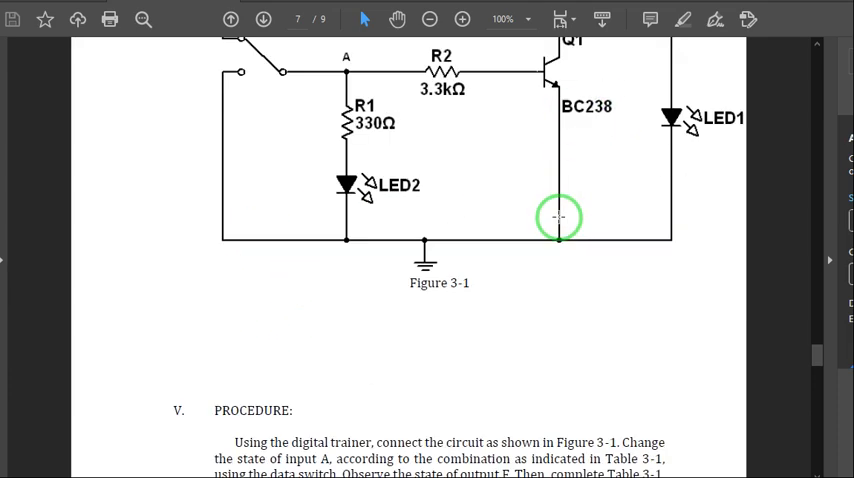
pyautogui.moveTo(356, 214)
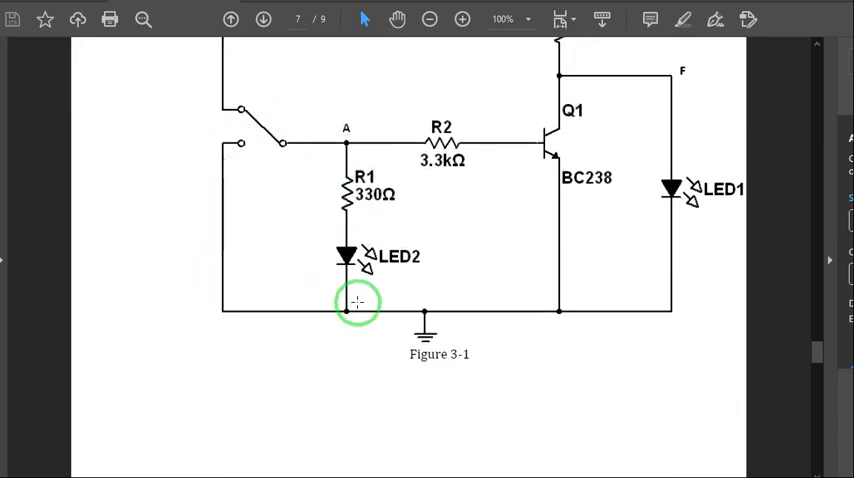
pyautogui.scroll(-3)
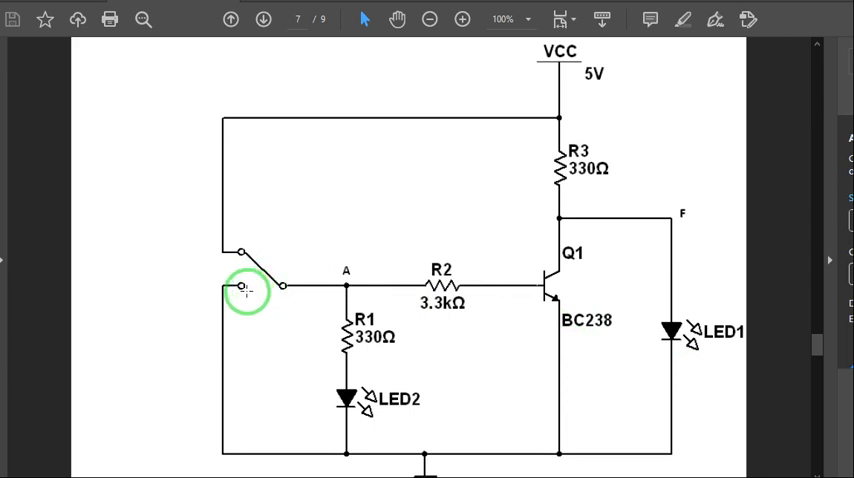
pyautogui.moveTo(432, 300)
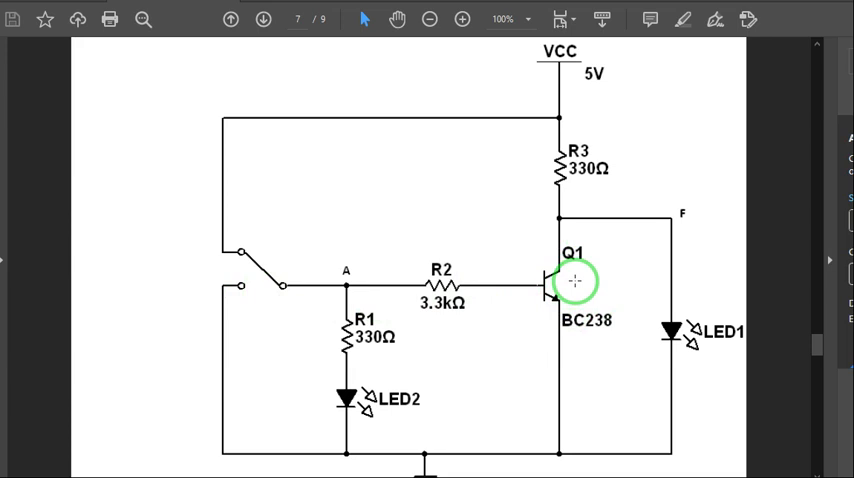
pyautogui.moveTo(498, 324)
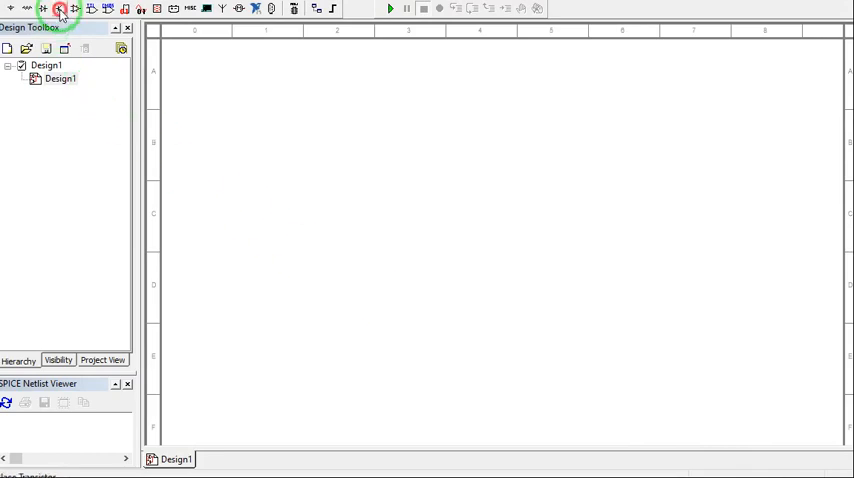
# Place a BC238BP NPN transistor and an SPST switch S1 on the schematic via Place Component
pyautogui.click(58, 8)
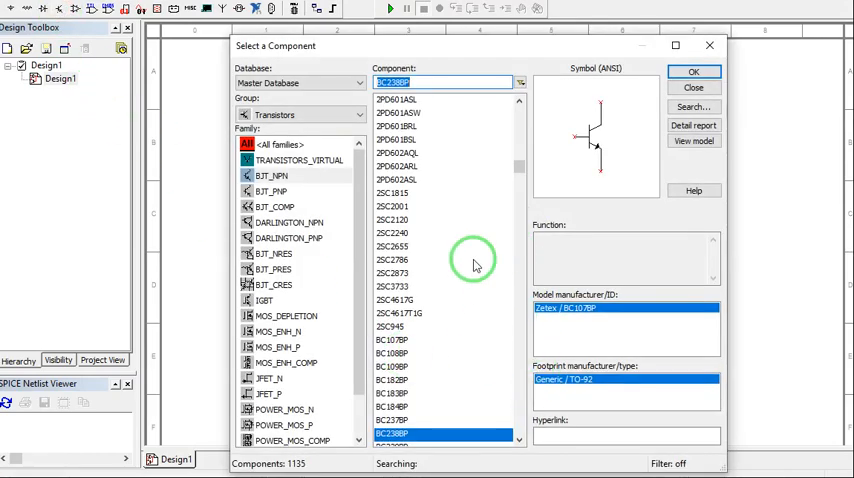
pyautogui.click(692, 72)
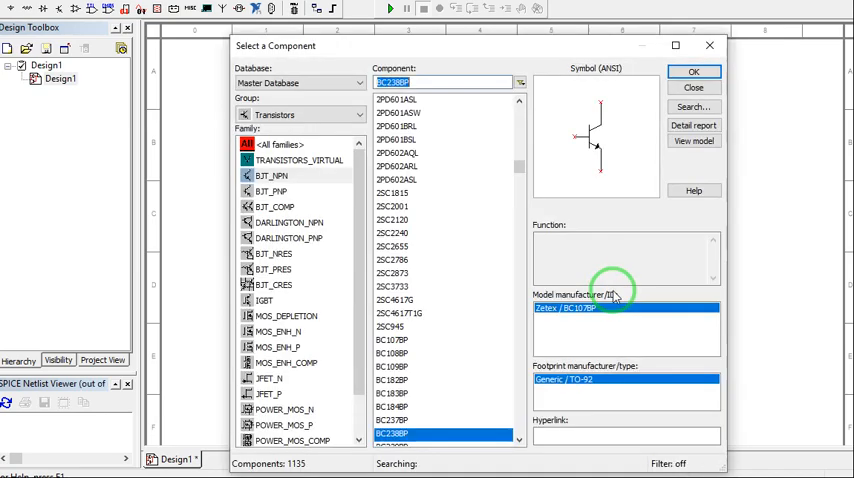
pyautogui.click(694, 72)
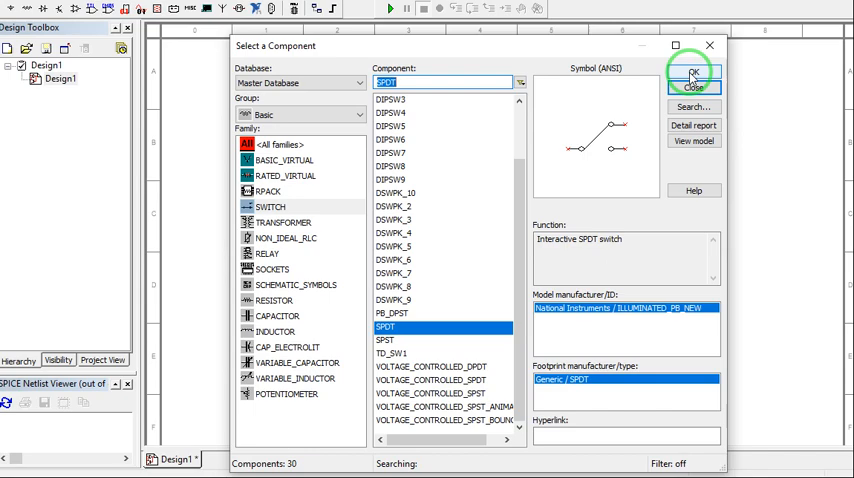
pyautogui.click(692, 72)
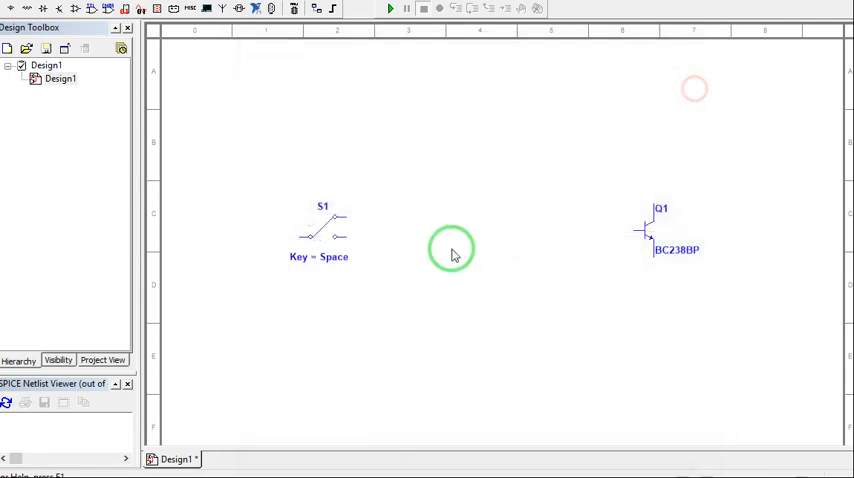
pyautogui.rightClick(320, 236)
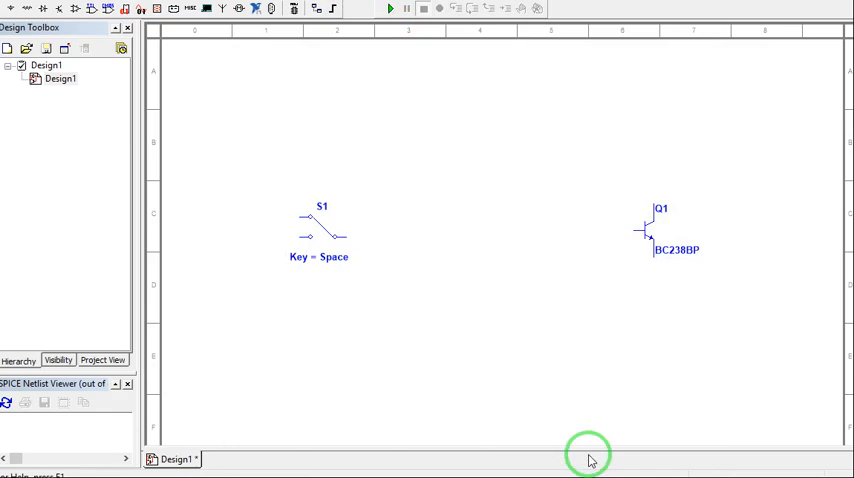
# Check the handout circuit, then place the 330 Ω and 3.3 kΩ resistors
pyautogui.click(322, 224)
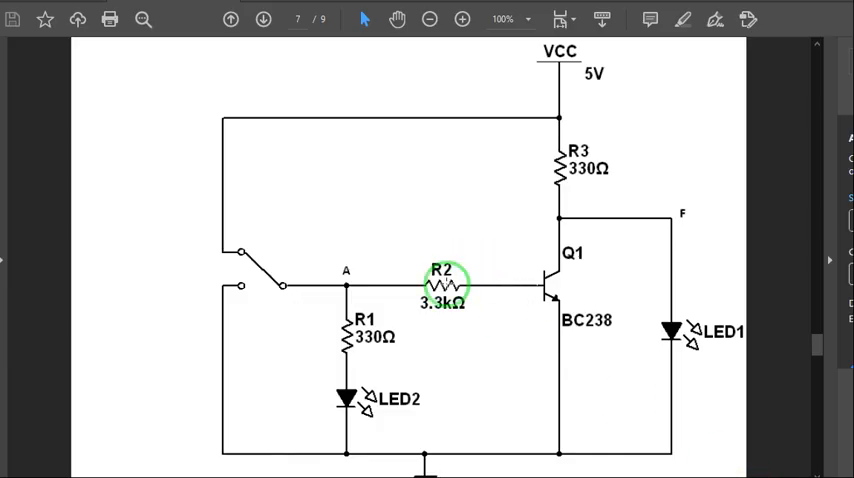
pyautogui.moveTo(640, 256)
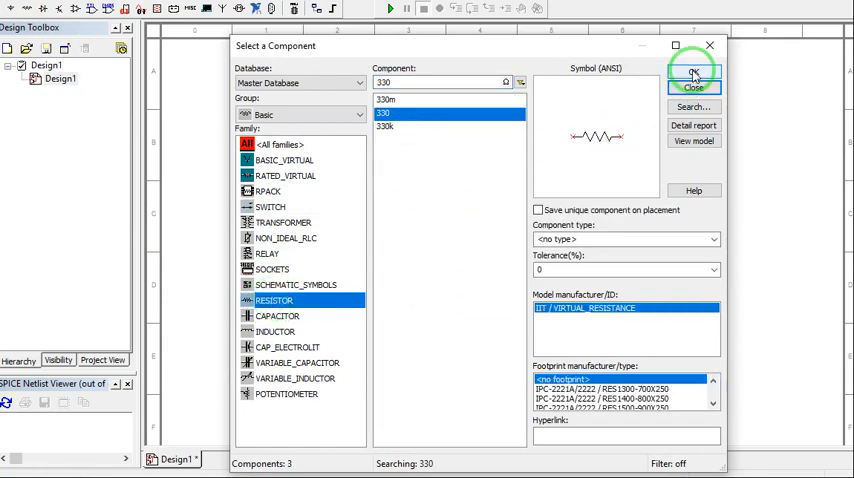
pyautogui.click(692, 72)
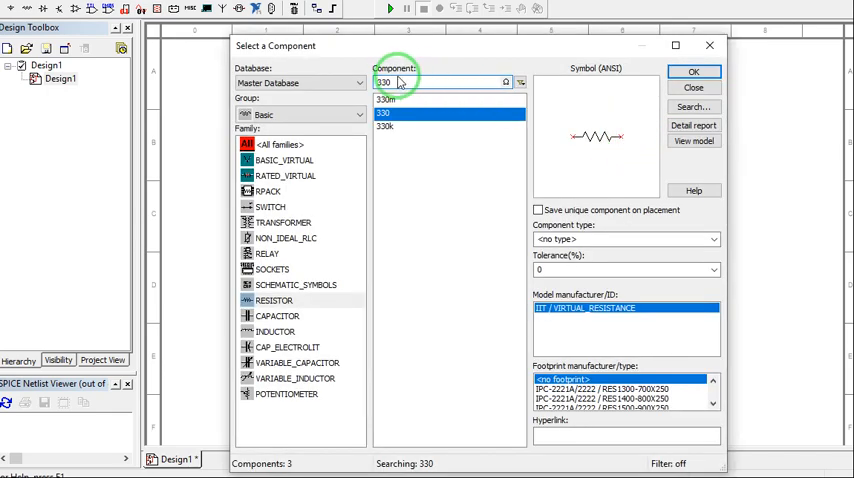
pyautogui.moveTo(352, 172)
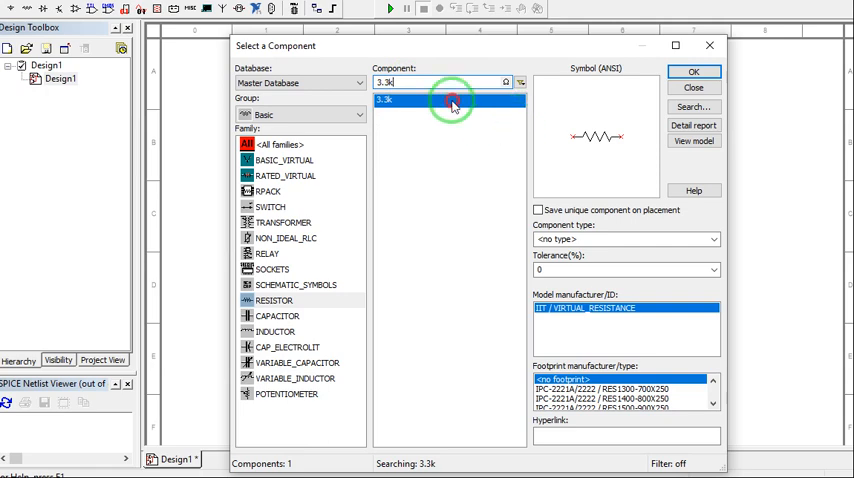
pyautogui.click(692, 72)
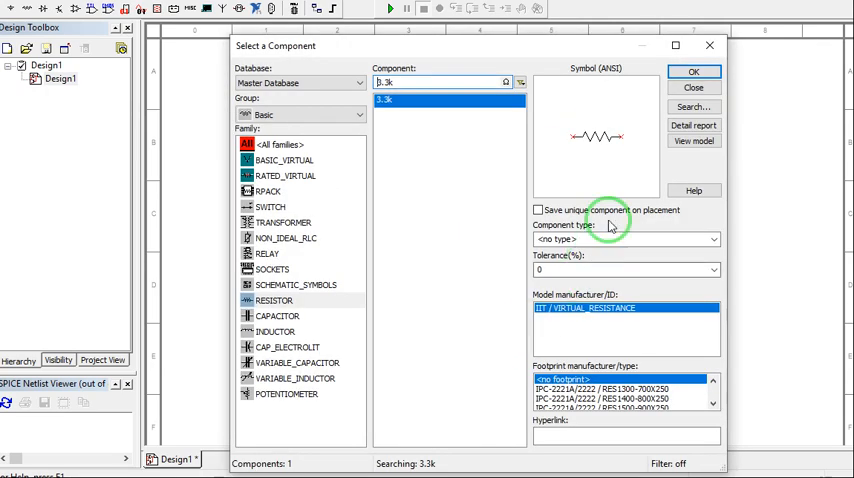
pyautogui.click(692, 72)
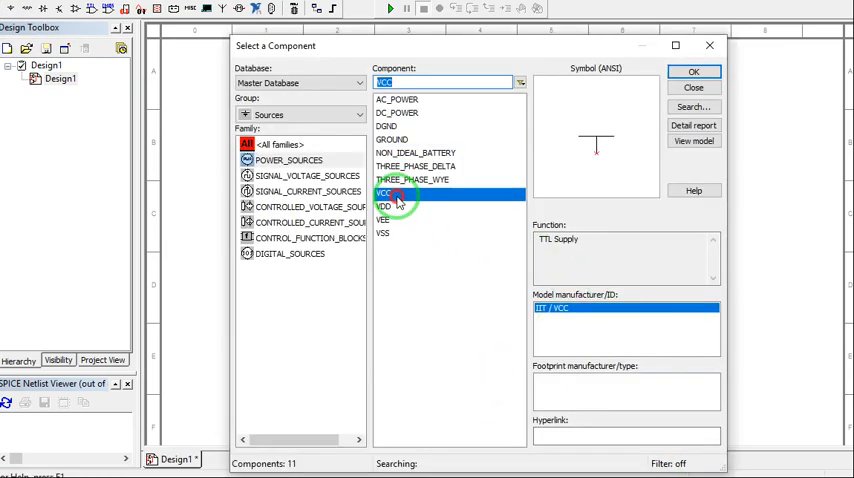
# Place a 5 V VCC supply from the power sources on the schematic
pyautogui.click(692, 72)
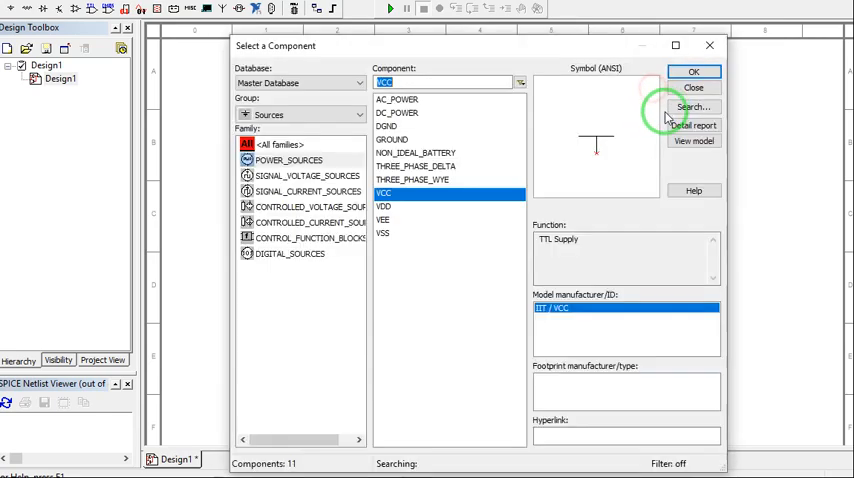
pyautogui.click(694, 72)
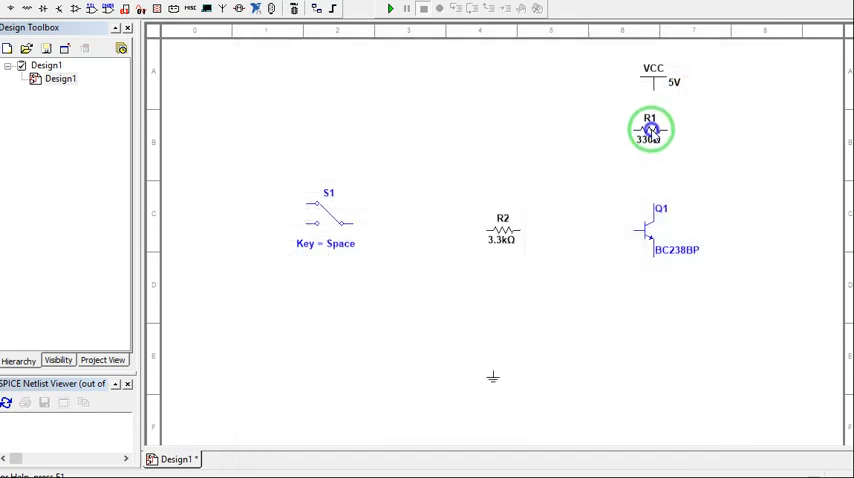
# Rotate resistor R1 90° clockwise so it stands upright
pyautogui.rightClick(650, 130)
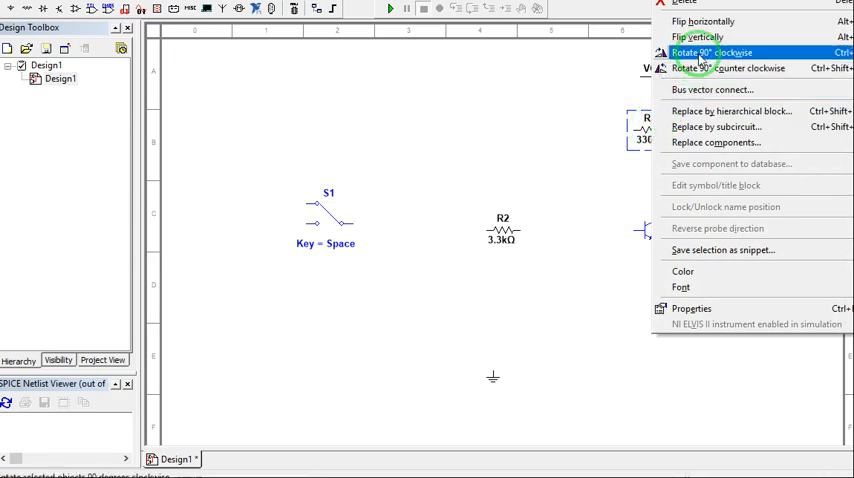
pyautogui.click(712, 52)
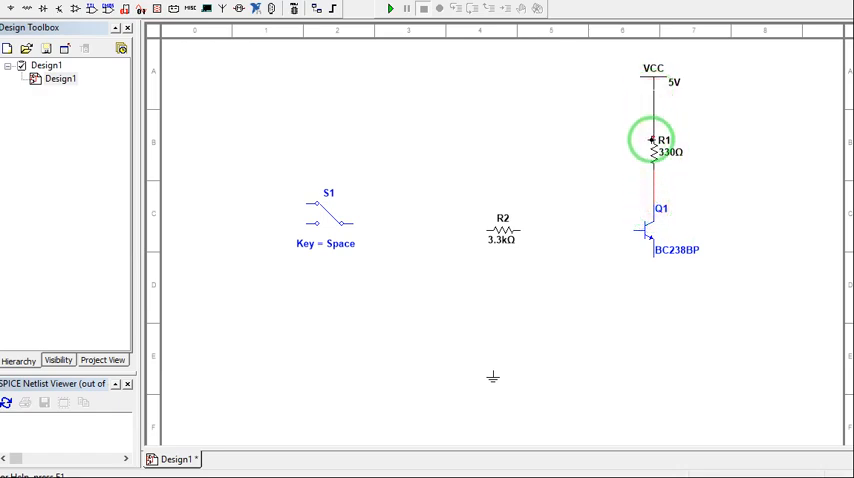
pyautogui.moveTo(710, 288)
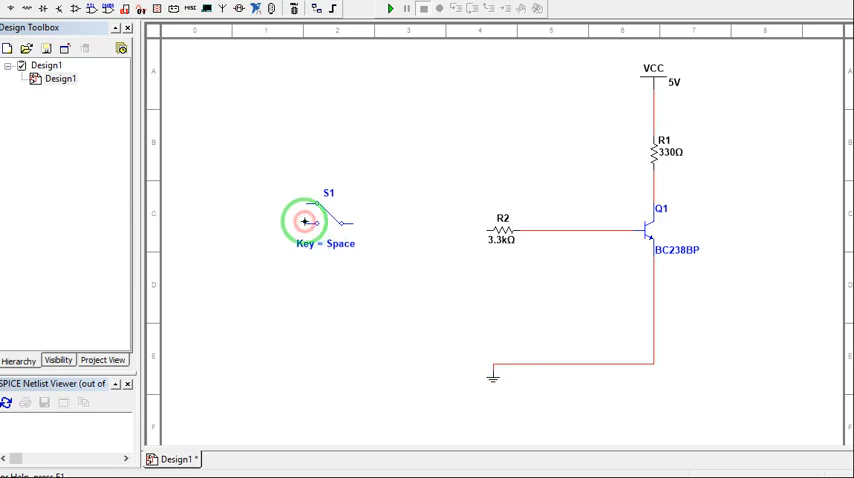
# Wire switch S1 to R2 and the rest of the NOT gate, then toggle S1 both ways
pyautogui.moveTo(308, 220); pyautogui.dragTo(490, 368)
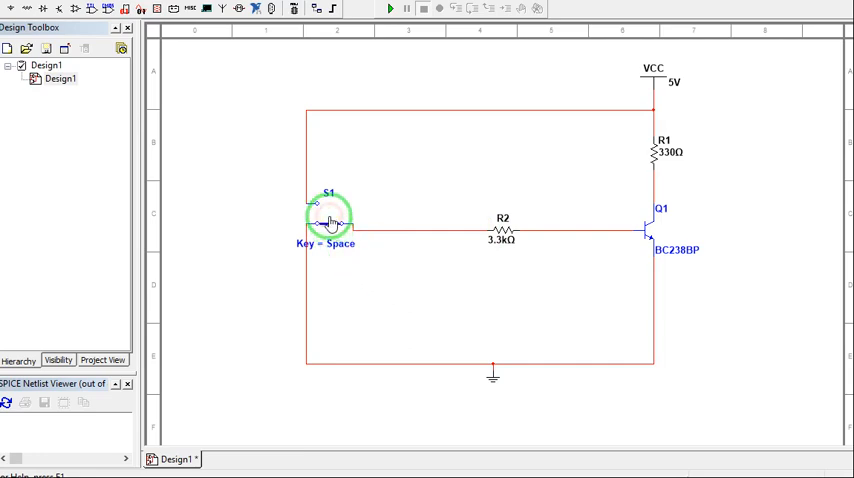
pyautogui.click(330, 210)
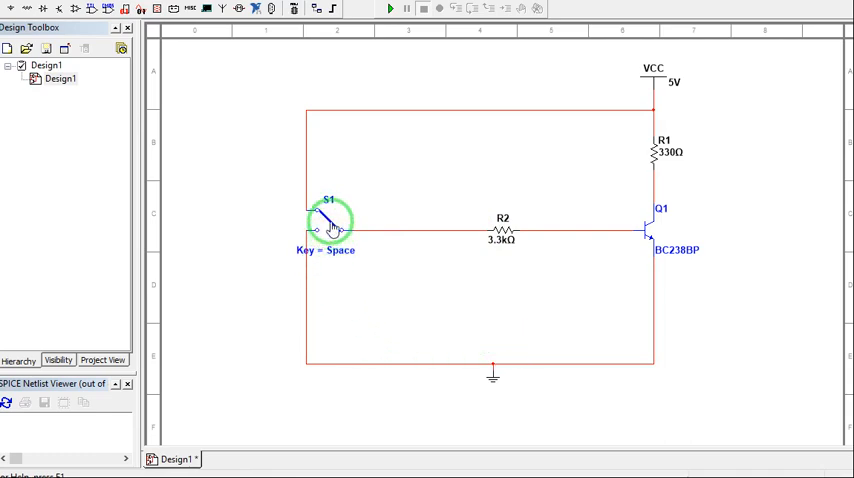
pyautogui.click(330, 220)
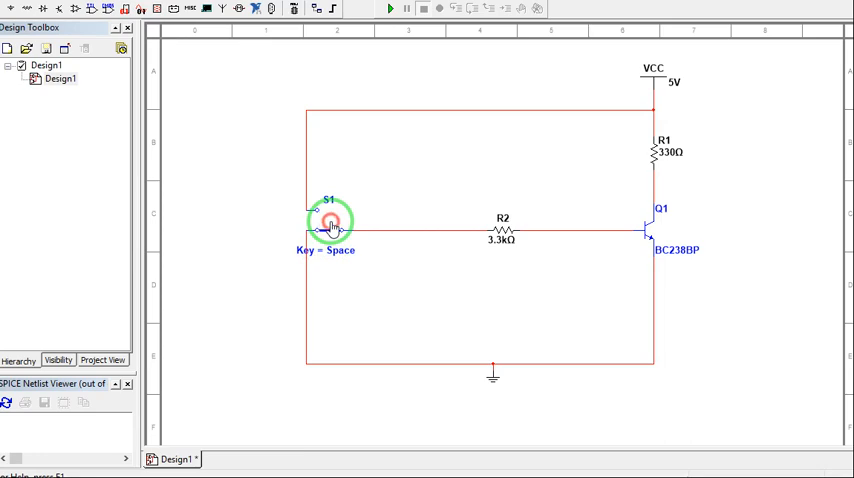
pyautogui.click(330, 220)
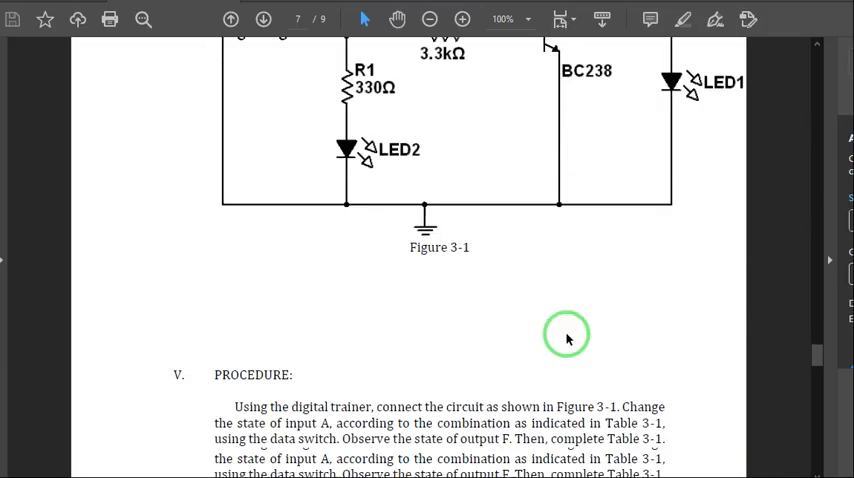
pyautogui.scroll(-3)
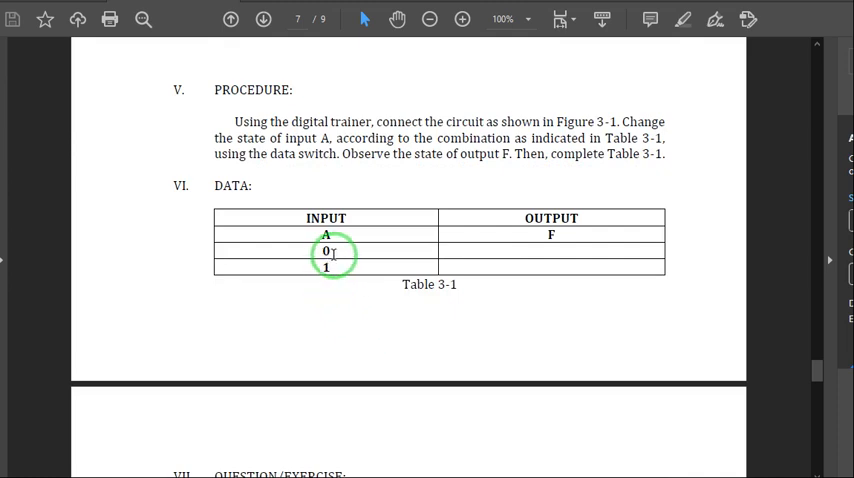
pyautogui.moveTo(460, 282)
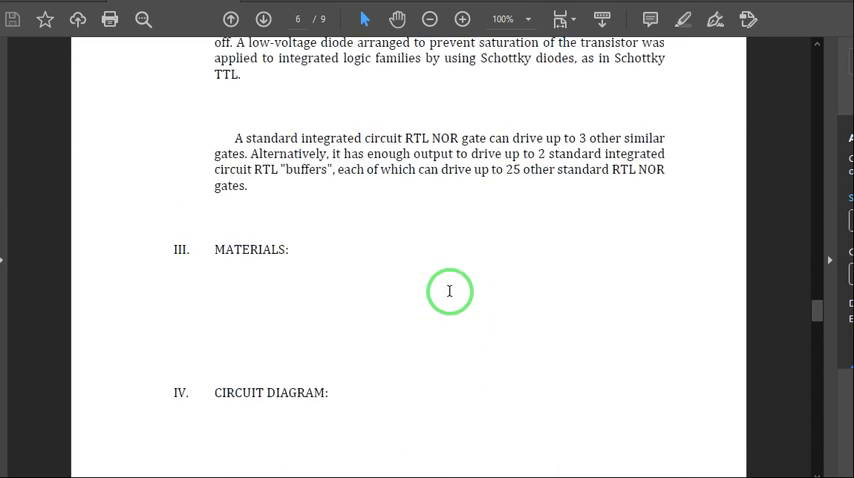
pyautogui.click(232, 20)
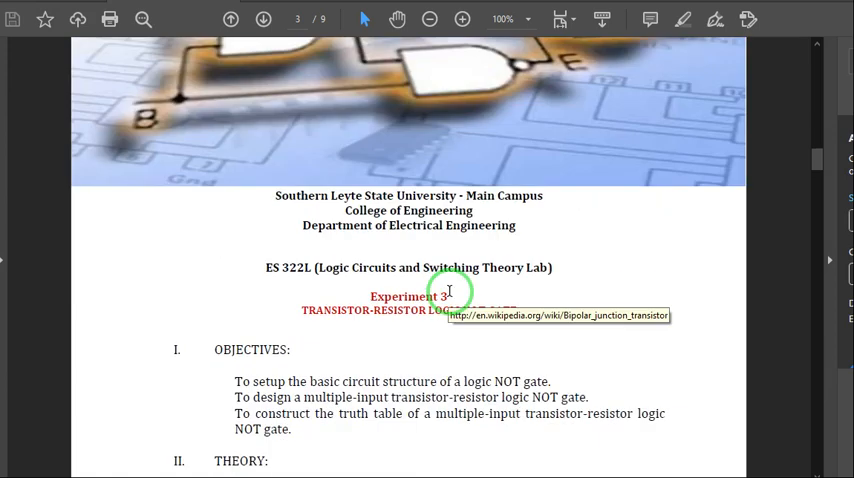
pyautogui.moveTo(424, 328)
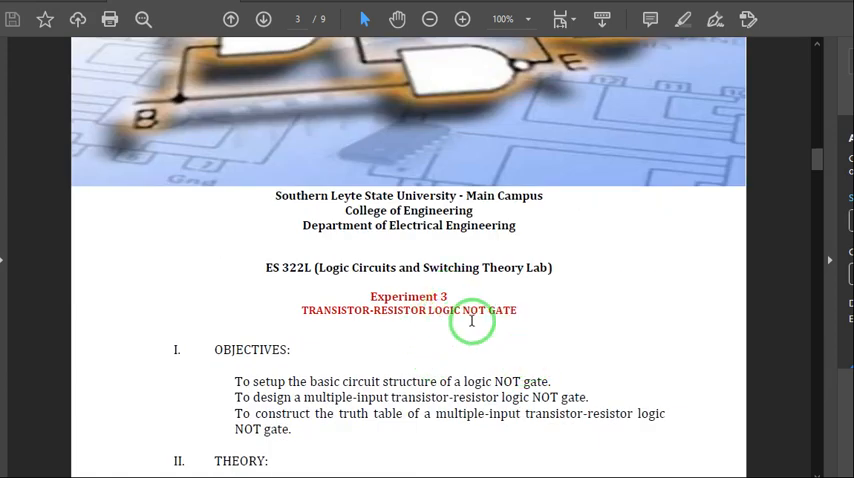
pyautogui.click(264, 20)
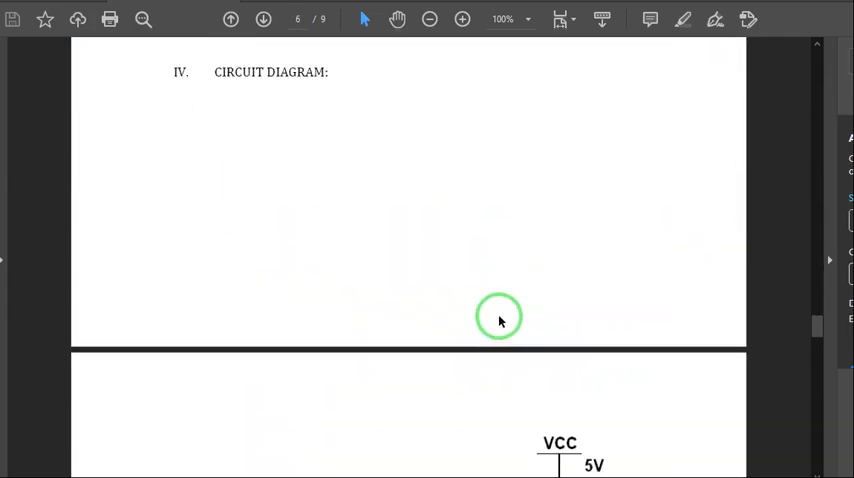
pyautogui.scroll(-3)
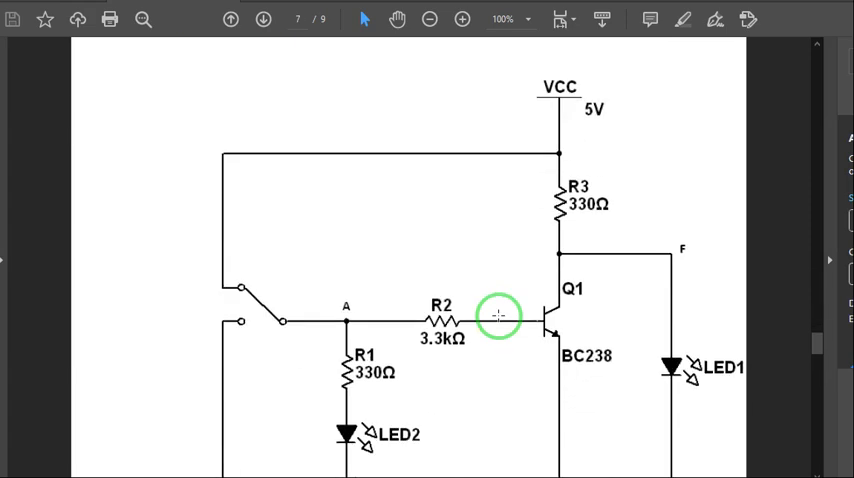
pyautogui.scroll(-3)
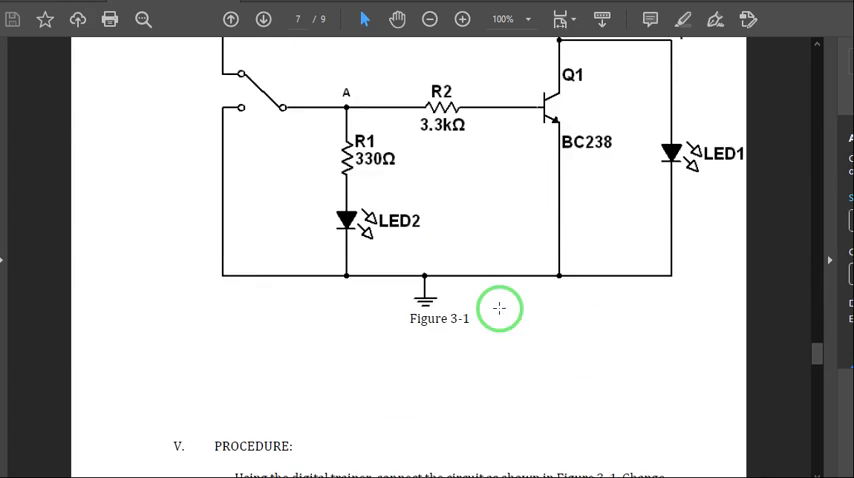
pyautogui.scroll(-3)
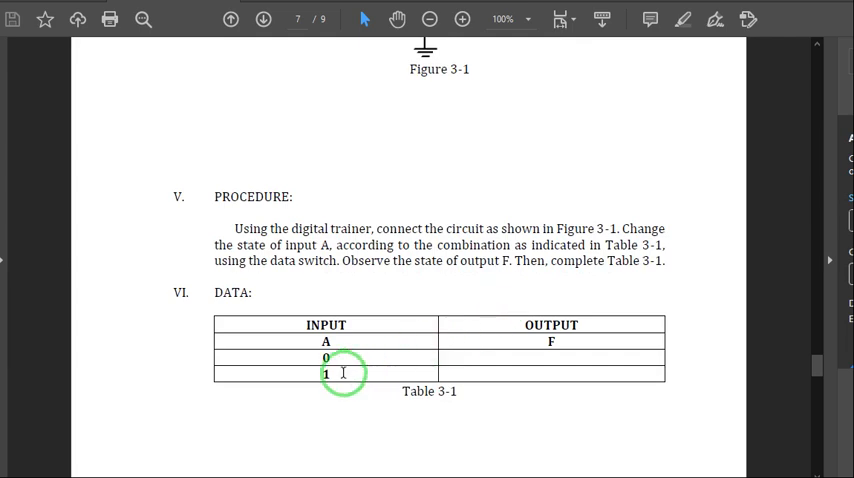
pyautogui.moveTo(548, 382)
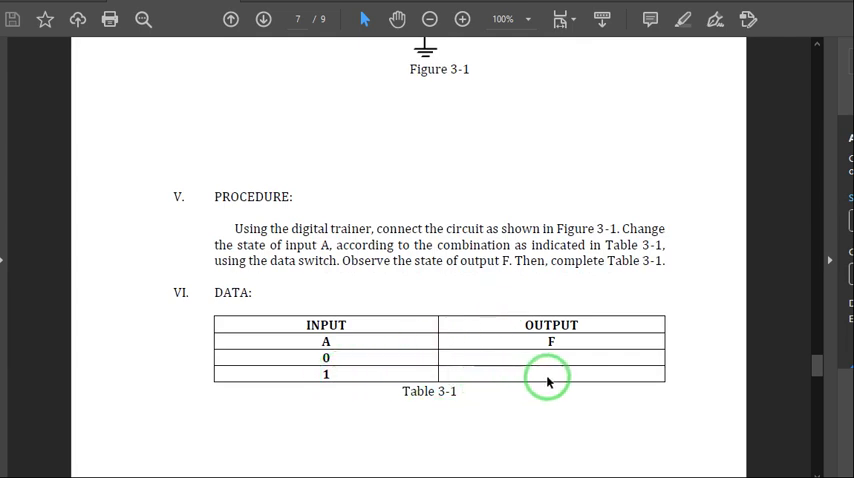
pyautogui.moveTo(560, 404)
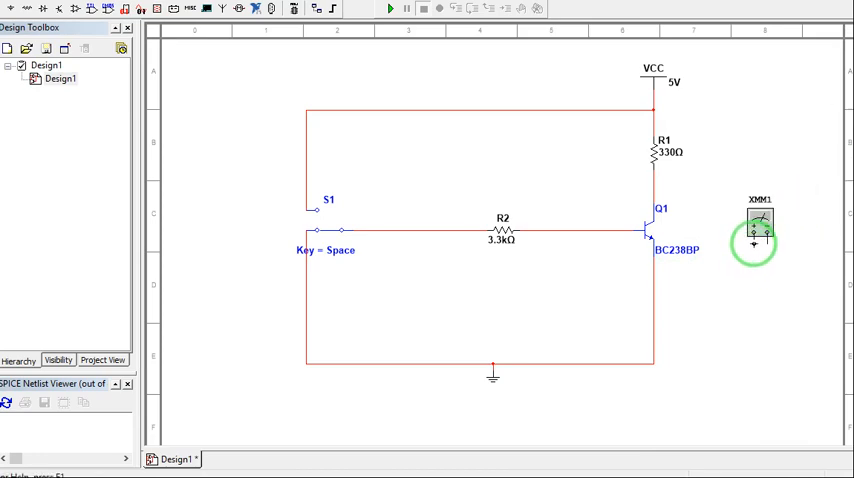
# Wire multimeter XMM1 to the transistor output and XMM2 to the input node
pyautogui.moveTo(756, 238); pyautogui.dragTo(756, 218)
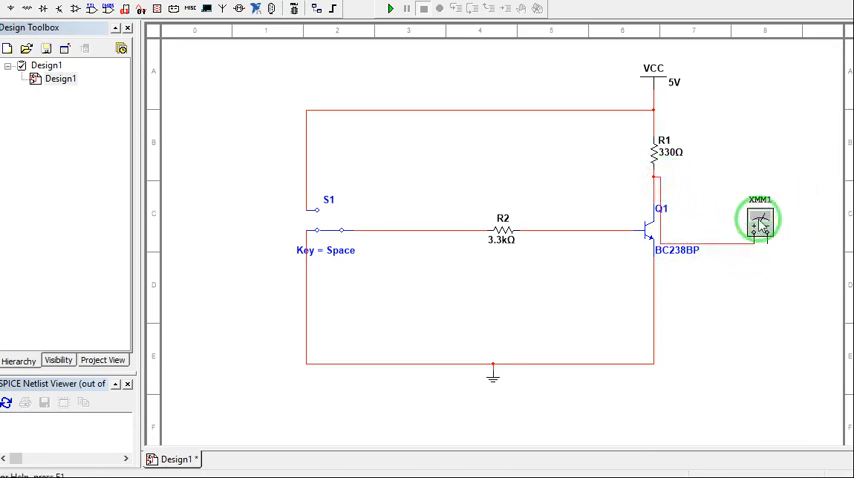
pyautogui.moveTo(756, 218); pyautogui.dragTo(770, 188)
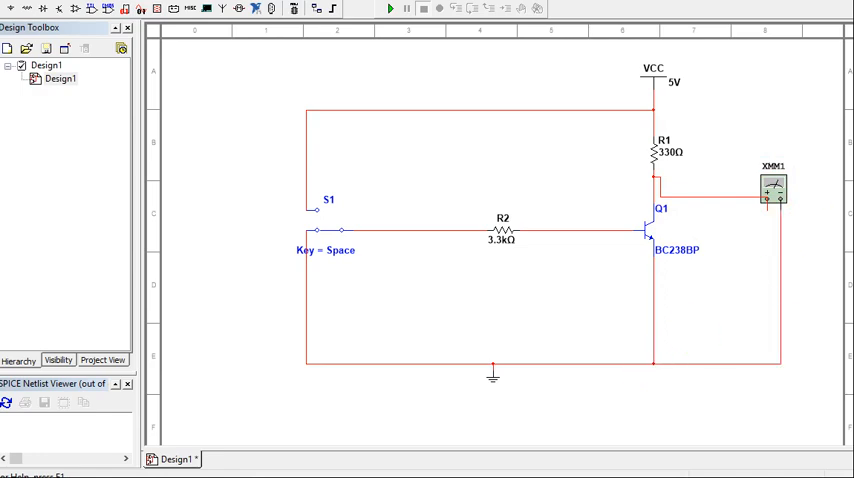
pyautogui.click(452, 278)
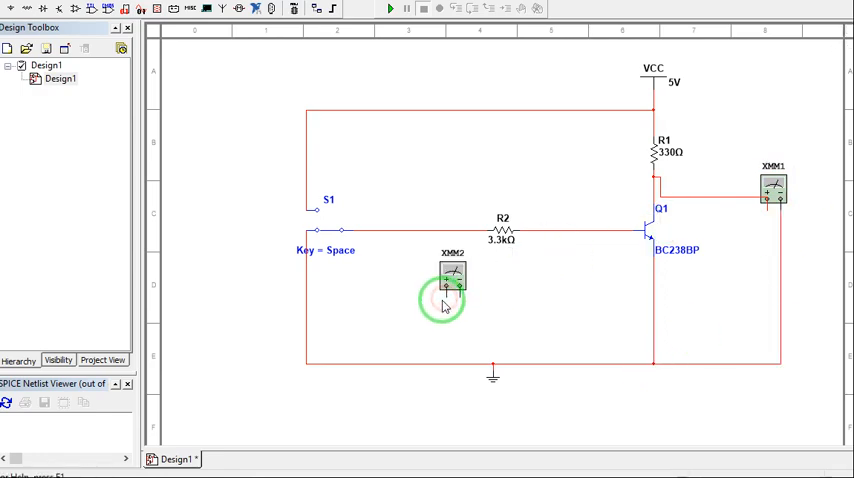
pyautogui.moveTo(444, 300); pyautogui.dragTo(388, 224)
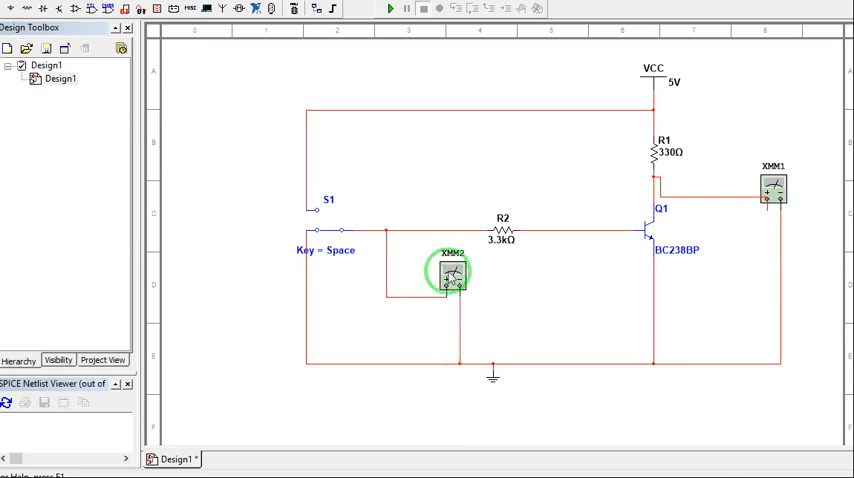
# Open the readout panels of both multimeters
pyautogui.doubleClick(452, 276)
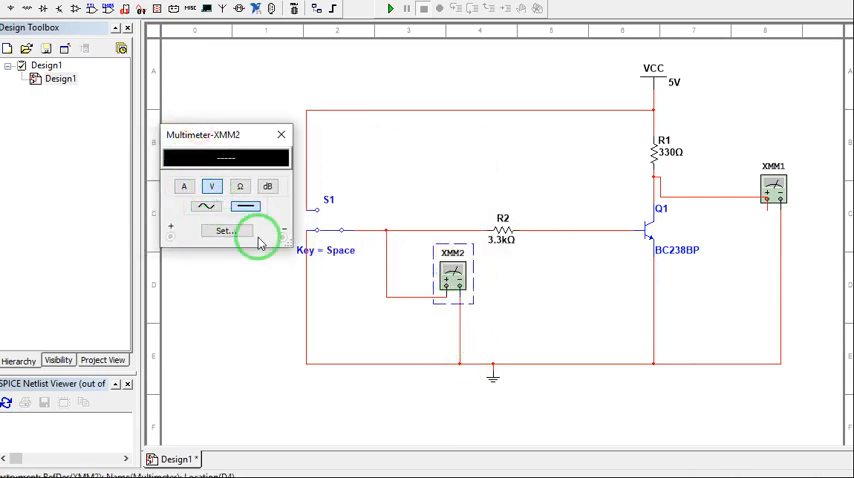
pyautogui.moveTo(732, 218)
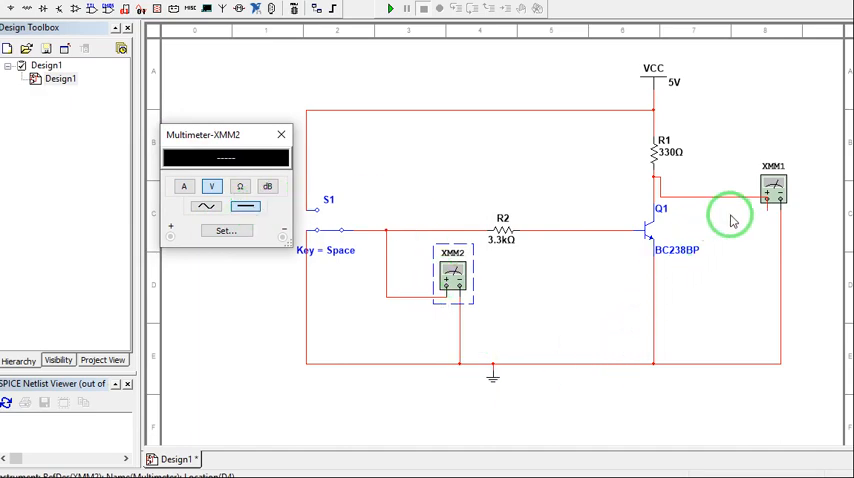
pyautogui.moveTo(748, 204)
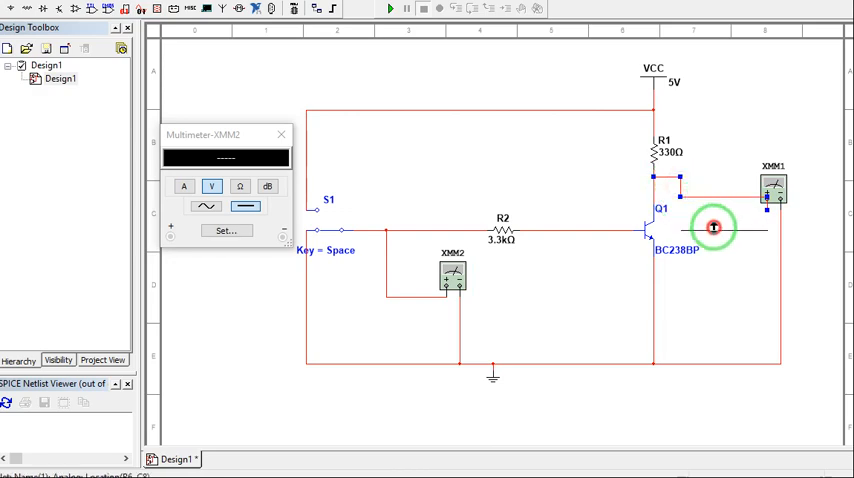
pyautogui.doubleClick(772, 190)
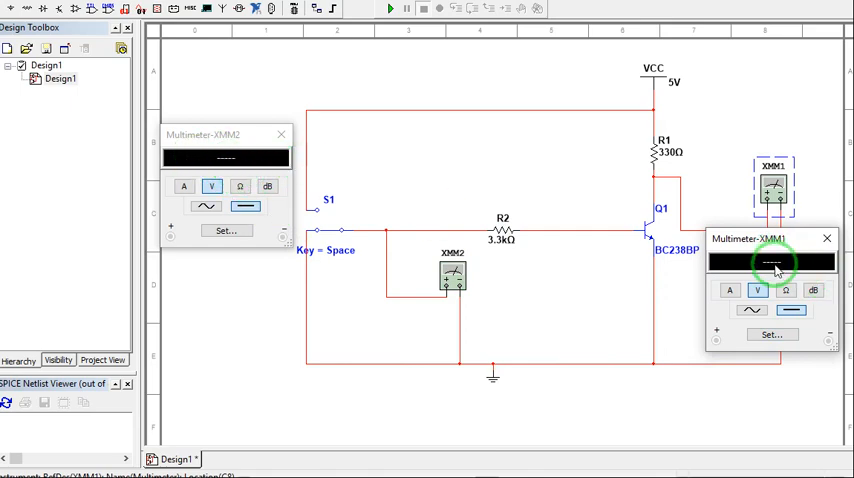
# Run the simulation and flip S1 so the meters read 5 V output and about 5 pV input
pyautogui.click(388, 8)
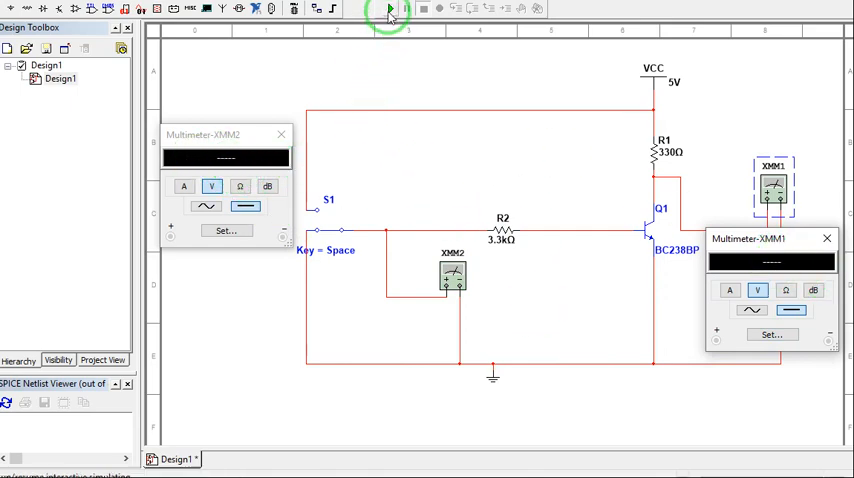
pyautogui.click(388, 8)
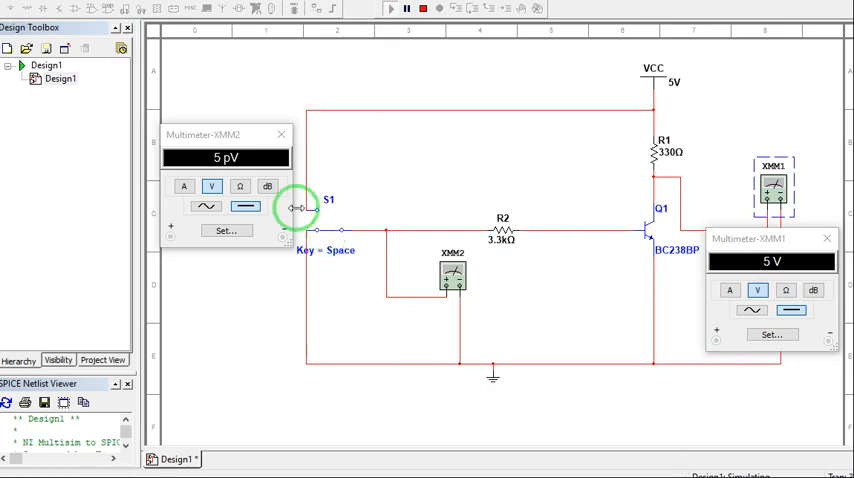
pyautogui.moveTo(410, 288)
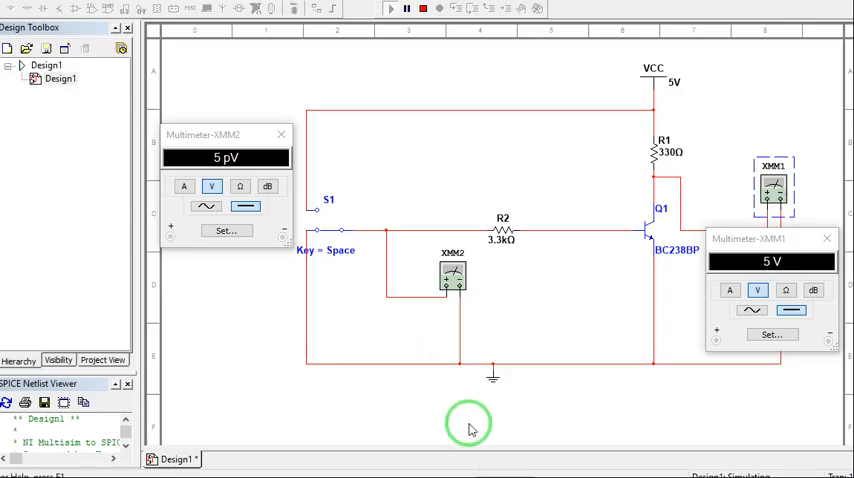
pyautogui.moveTo(328, 232)
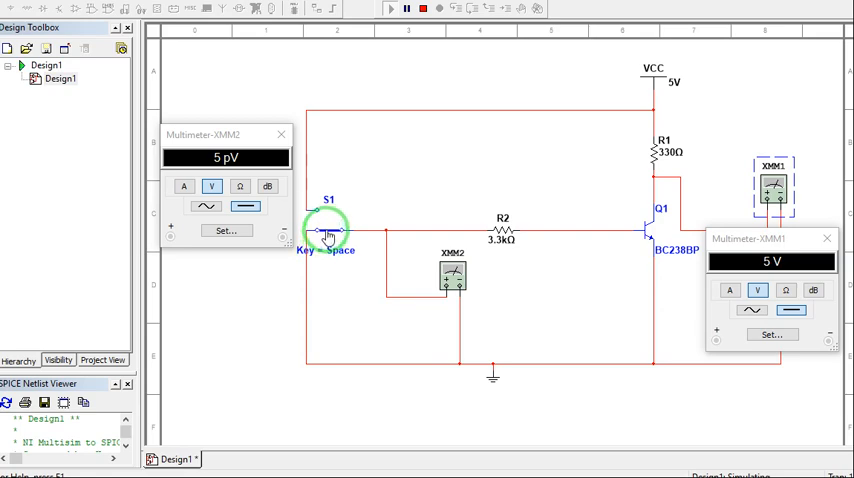
pyautogui.click(324, 230)
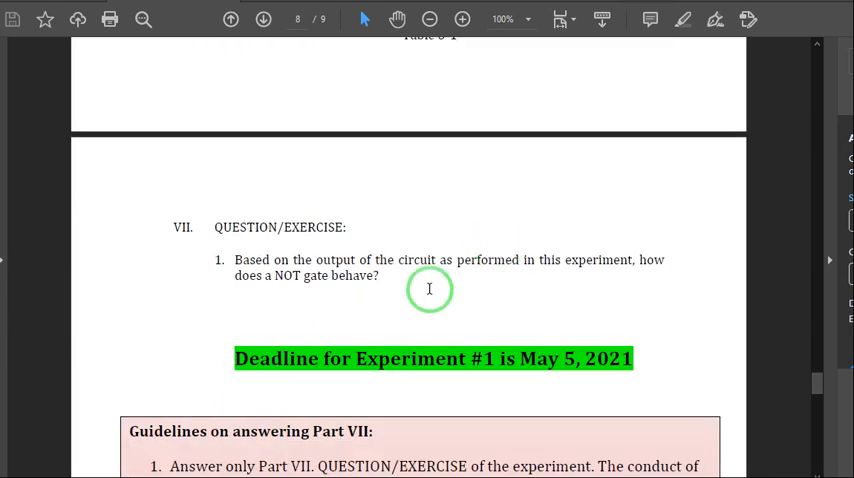
pyautogui.moveTo(366, 284)
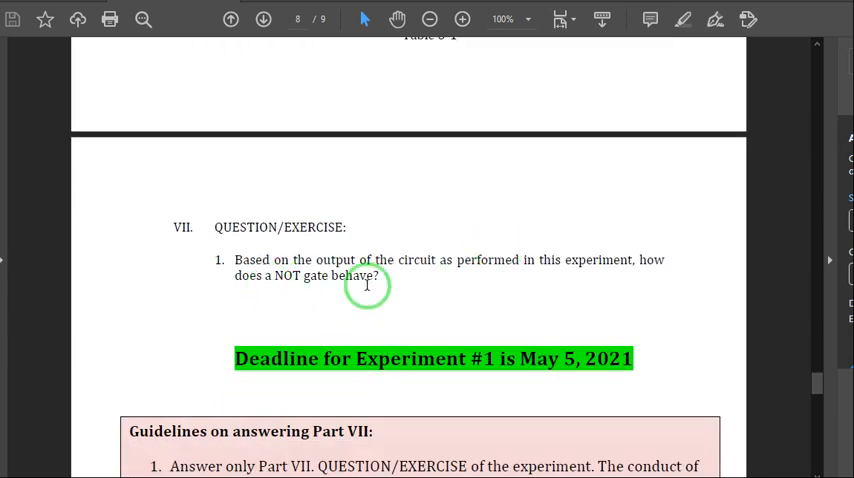